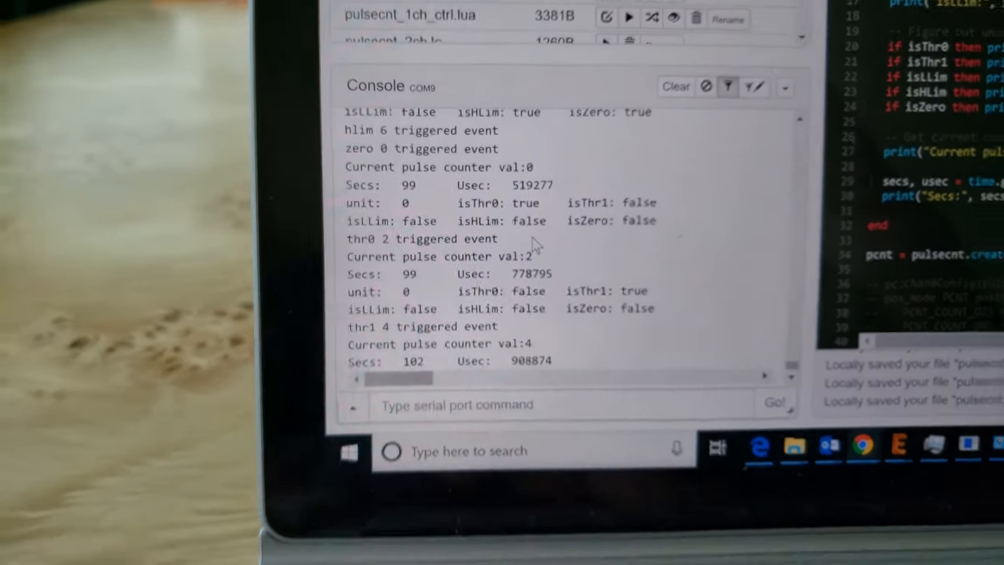
Trigger pulses so the console logs hlim, zero and thr0 callback events reaching count 2.
{"action": "left_click", "coordinate": [674, 86]}
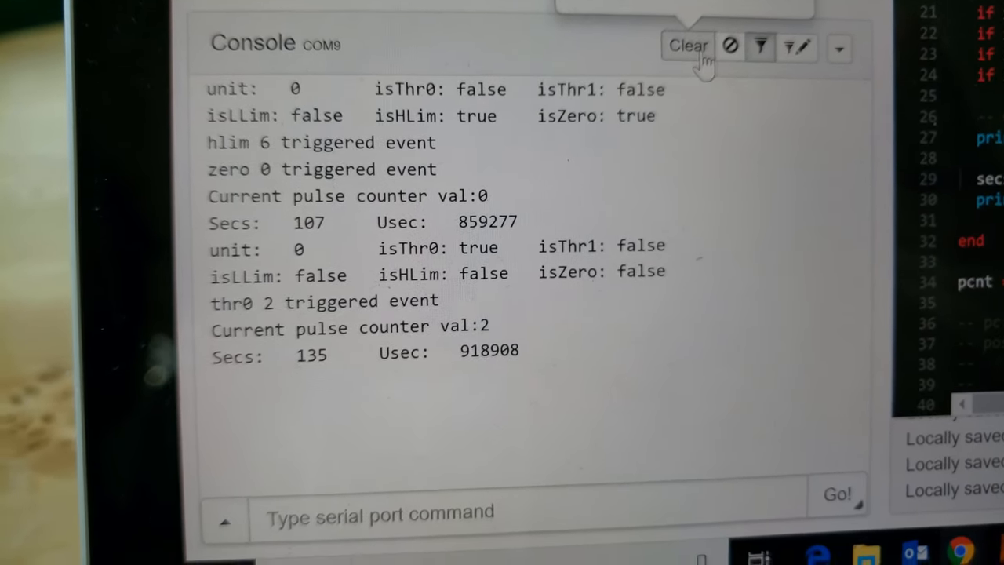
{"action": "mouse_move", "coordinate": [687, 44]}
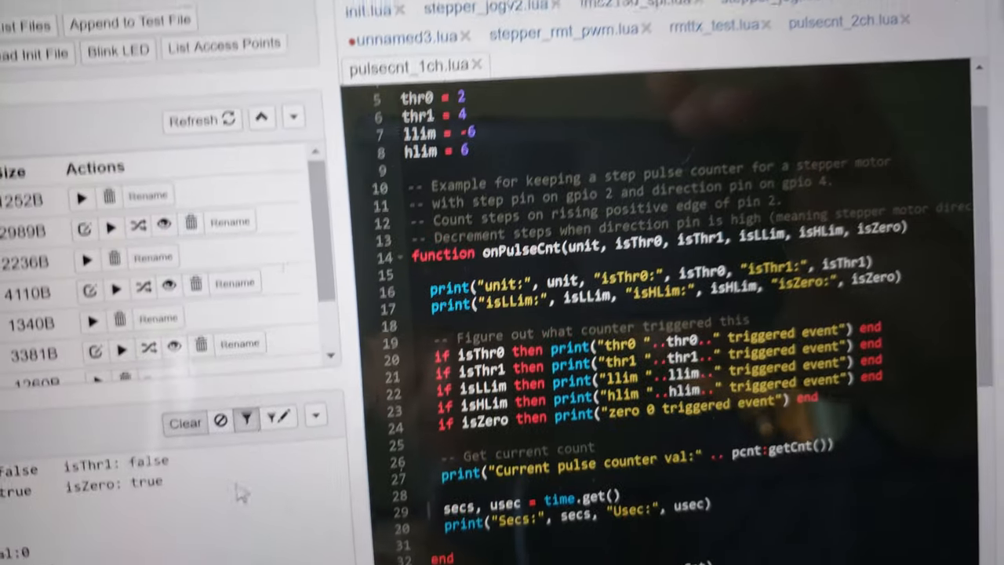
{"action": "scroll", "scroll_direction": "down", "scroll_amount": 3}
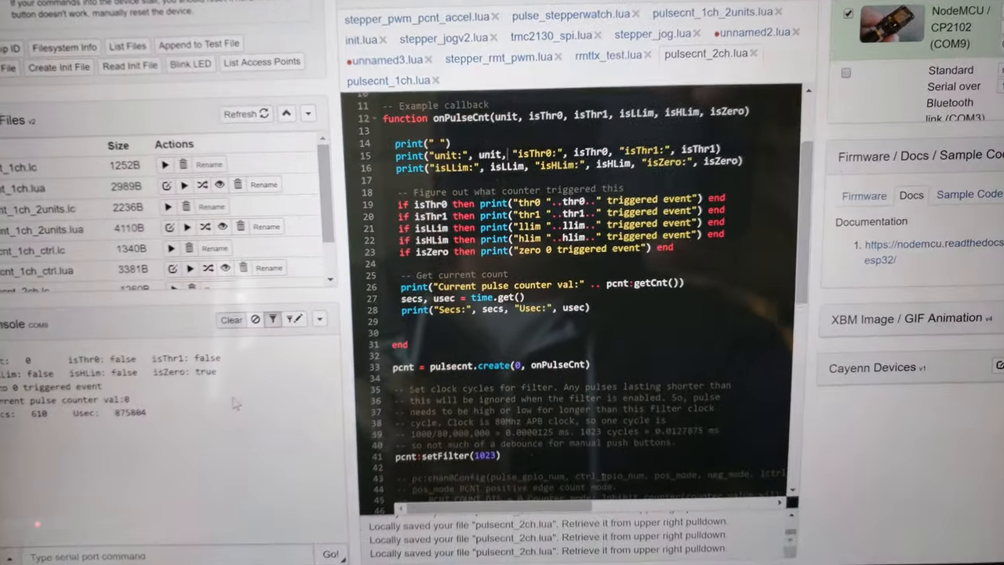
{"action": "scroll", "scroll_direction": "down", "scroll_amount": 3}
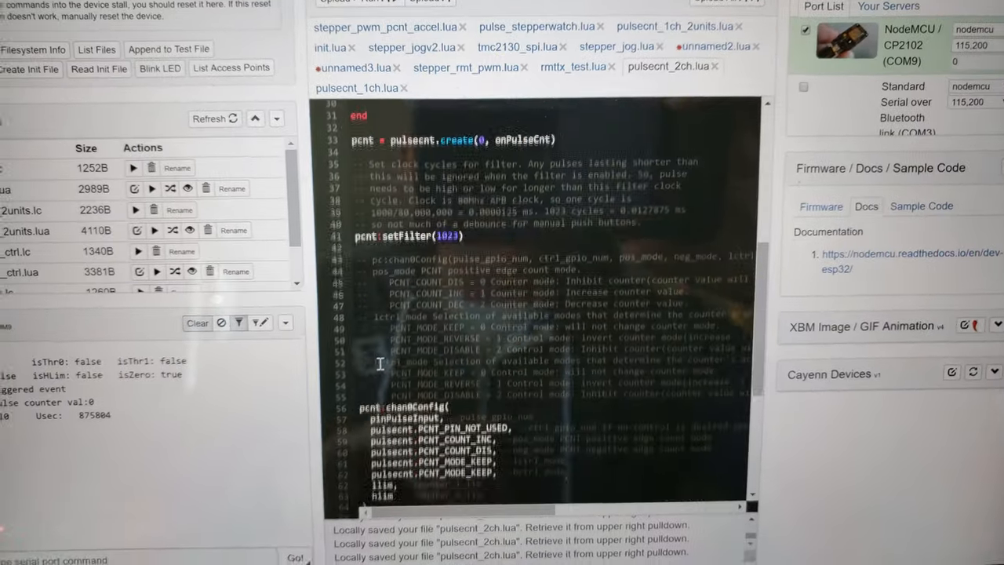
{"action": "scroll", "scroll_direction": "down", "scroll_amount": 3}
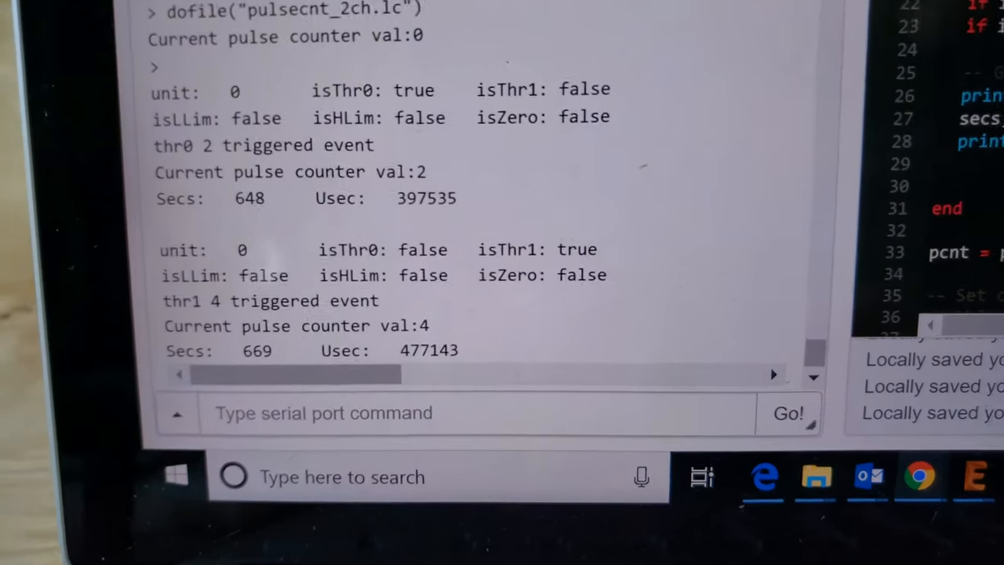
Scroll pulsecnt_2ch.lua to review thresholds 2 and 4, limits -6 and 6, and the callback.
{"action": "scroll", "scroll_direction": "down", "scroll_amount": 3}
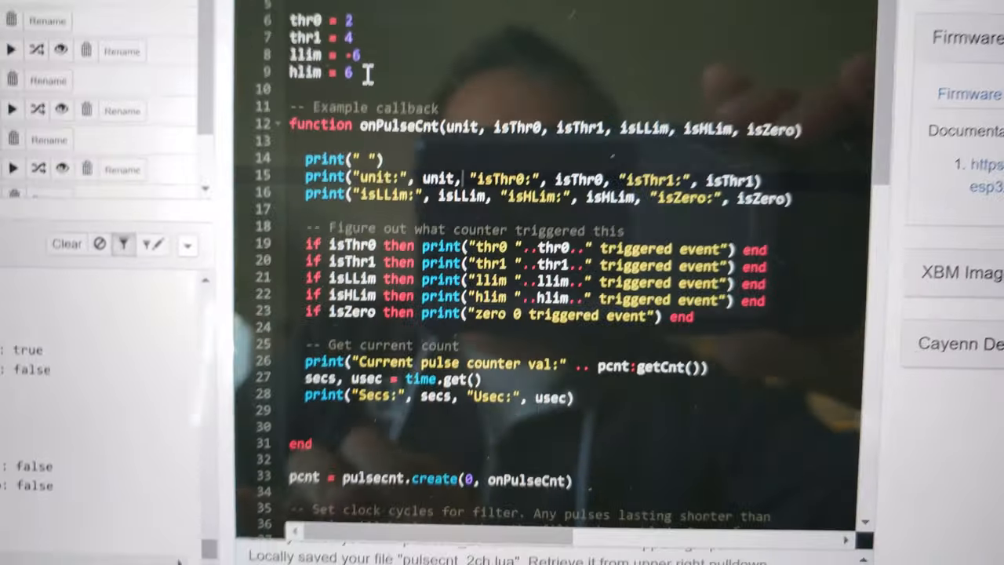
{"action": "scroll", "scroll_direction": "down", "scroll_amount": 3}
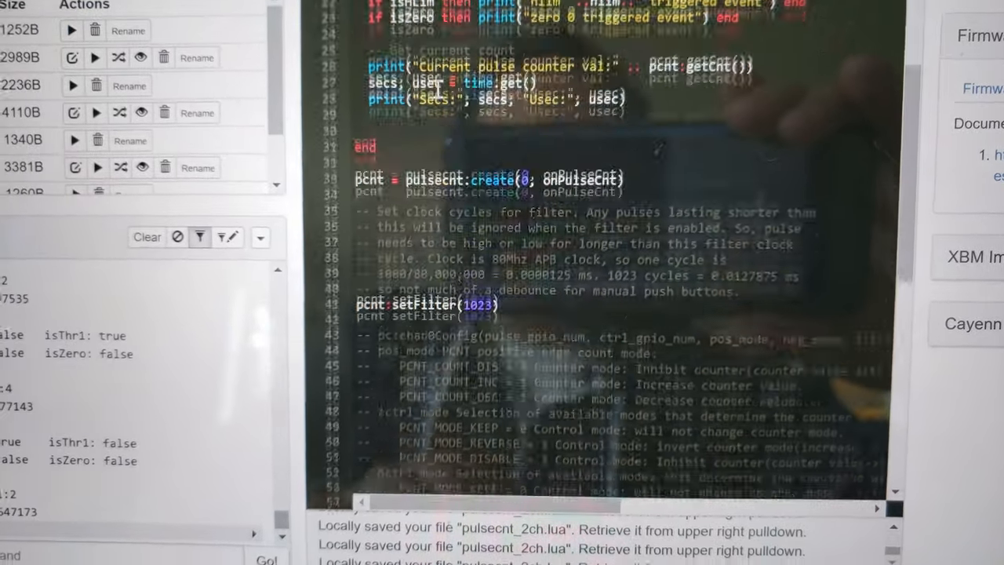
{"action": "scroll", "scroll_direction": "down", "scroll_amount": 3}
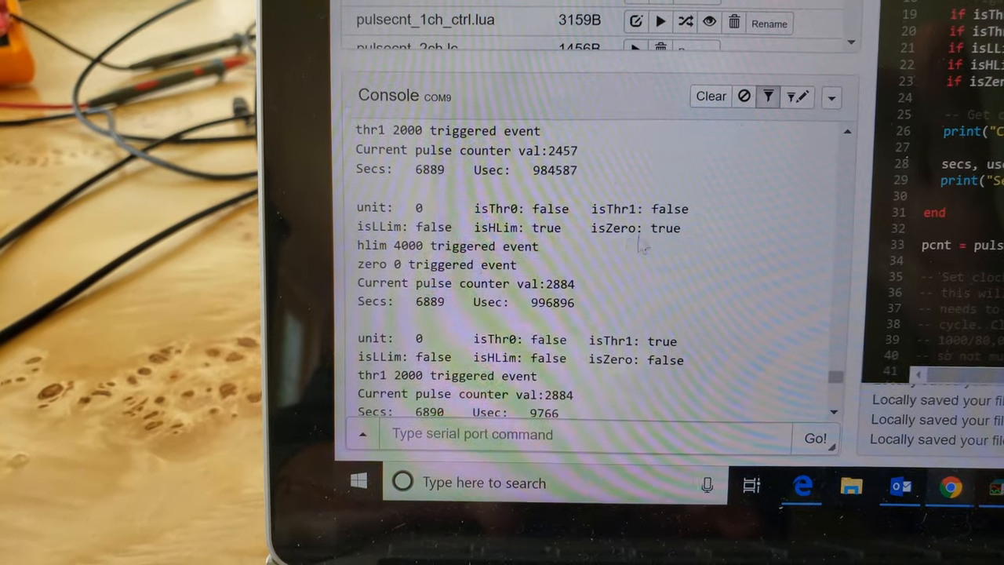
Run pulsecnt_1ch_ctrl.lua so the console reports thr1, hlim 4000 and zero events.
{"action": "double_click", "coordinate": [668, 227]}
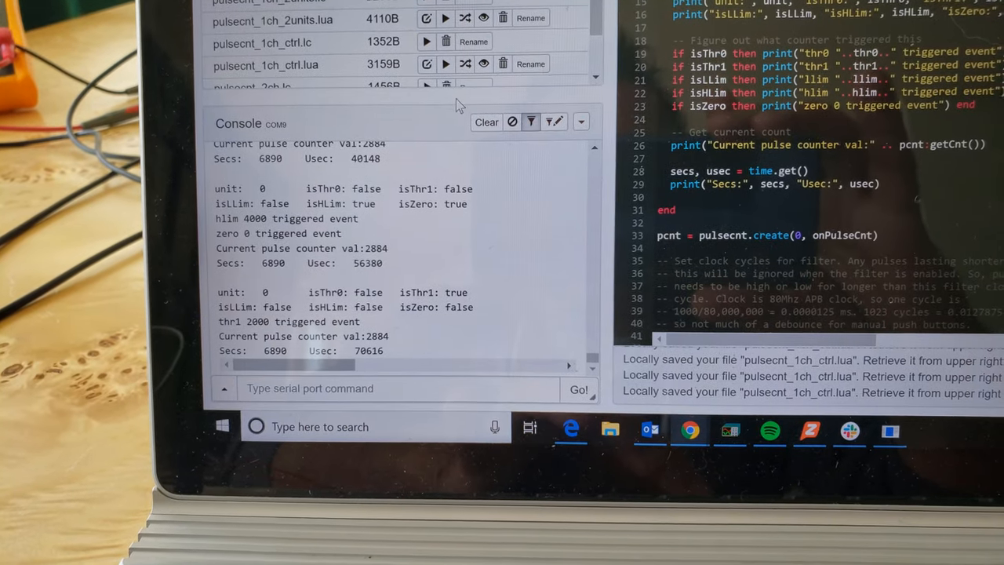
{"action": "left_click", "coordinate": [486, 122]}
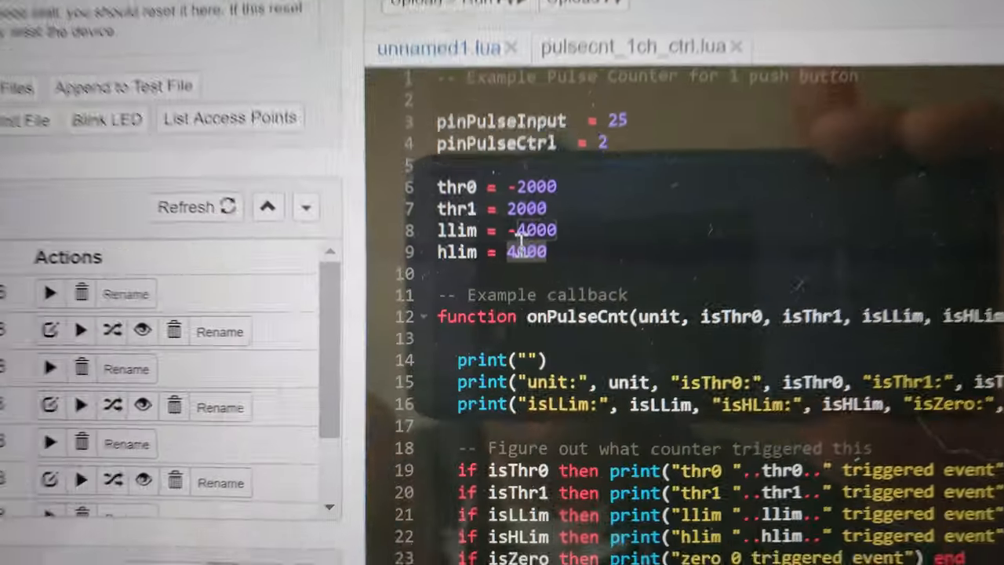
{"action": "type", "text": "32"}
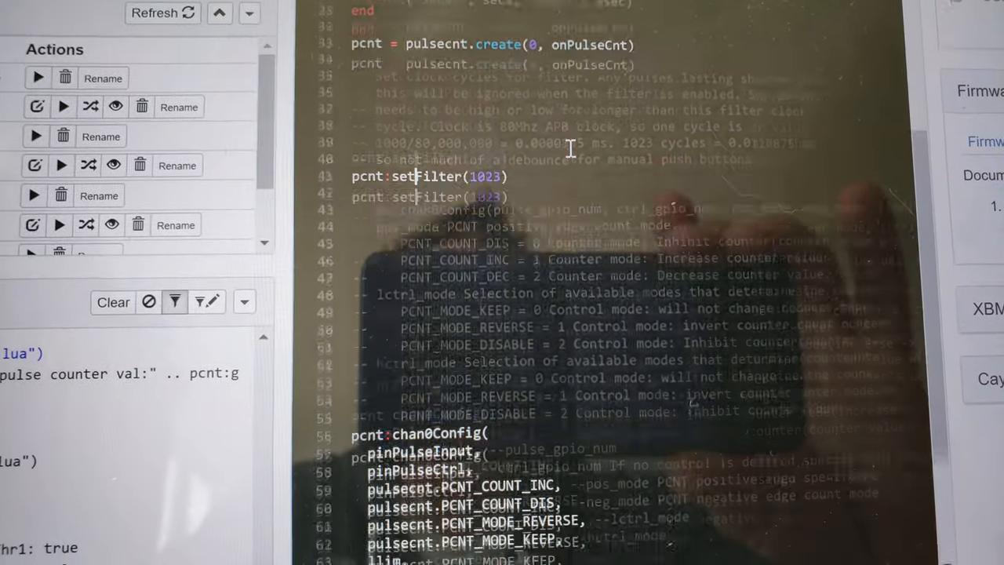
{"action": "scroll", "scroll_direction": "down", "scroll_amount": 3}
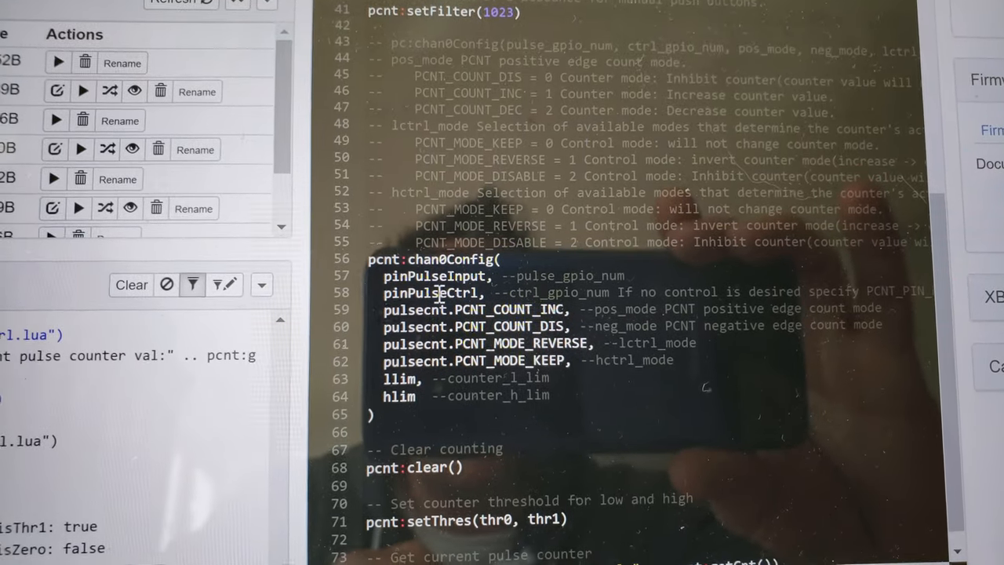
{"action": "scroll", "scroll_direction": "down", "scroll_amount": 3}
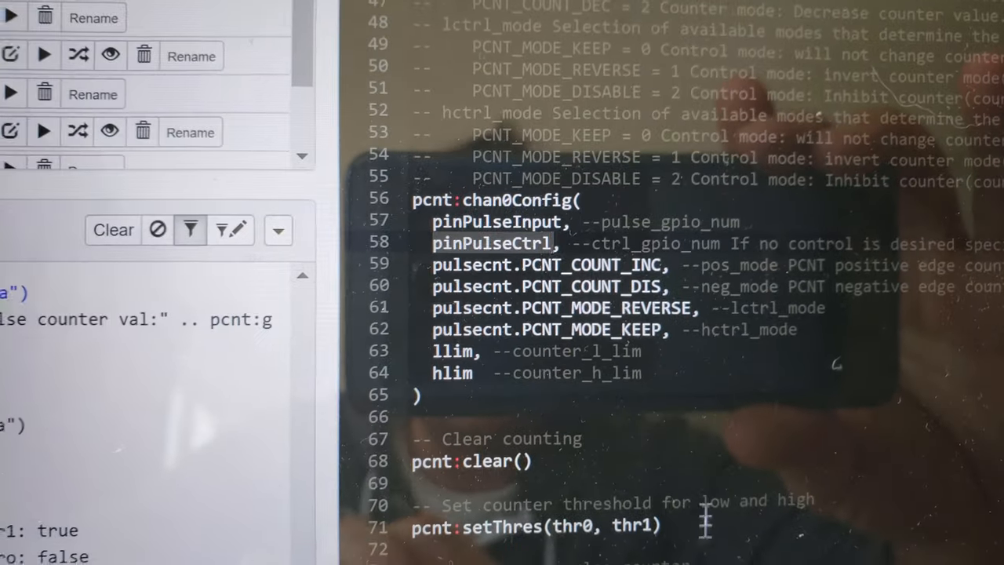
{"action": "scroll", "scroll_direction": "down", "scroll_amount": 3}
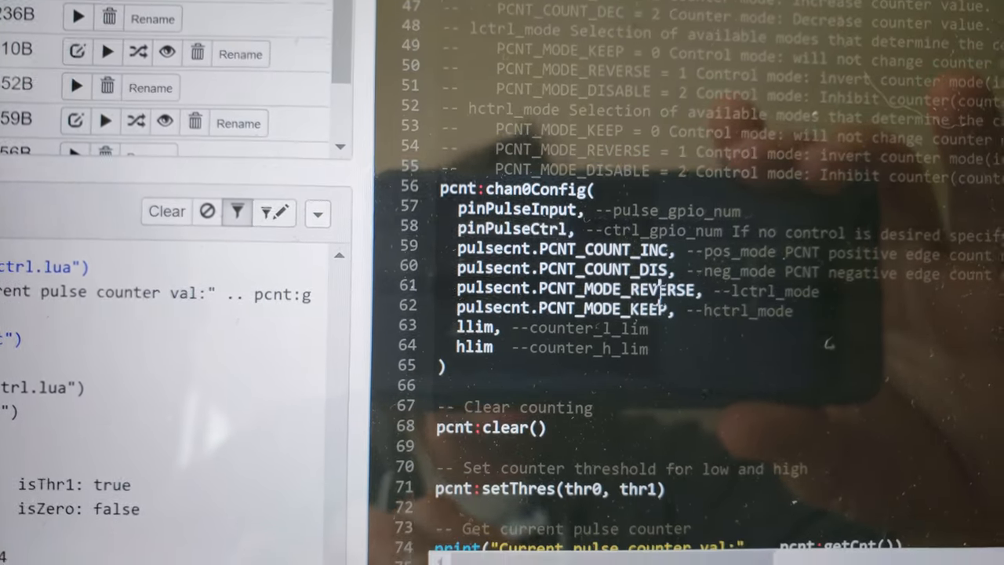